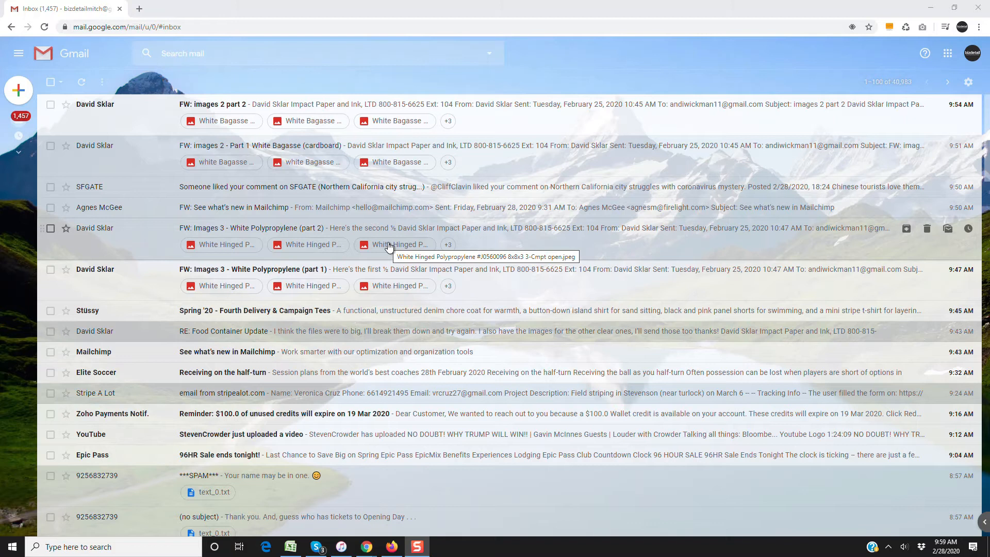
{"action": "mouse_move", "coordinate": [821, 116]}
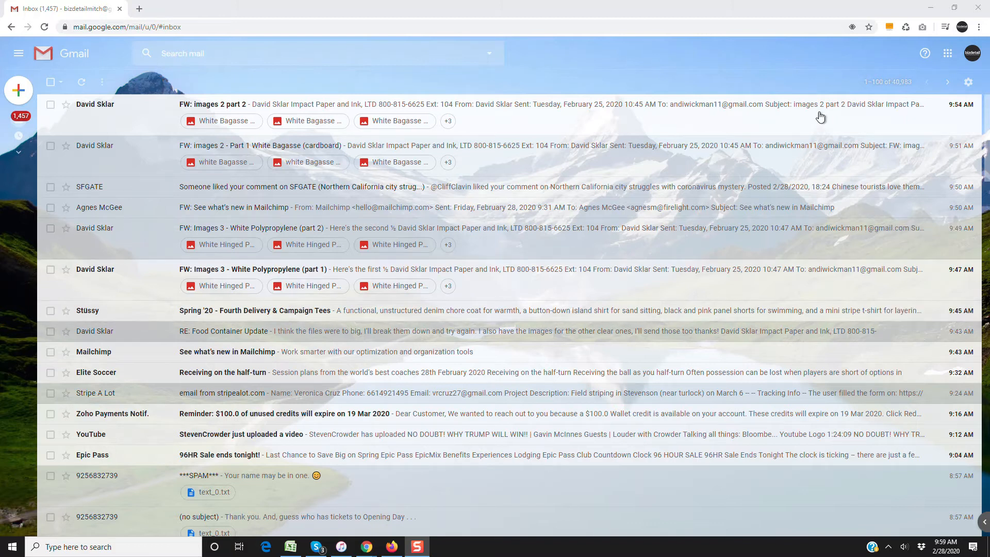
Step: Go from the inbox to Gmail's full settings on the Accounts and Import page
{"action": "left_click", "coordinate": [972, 82]}
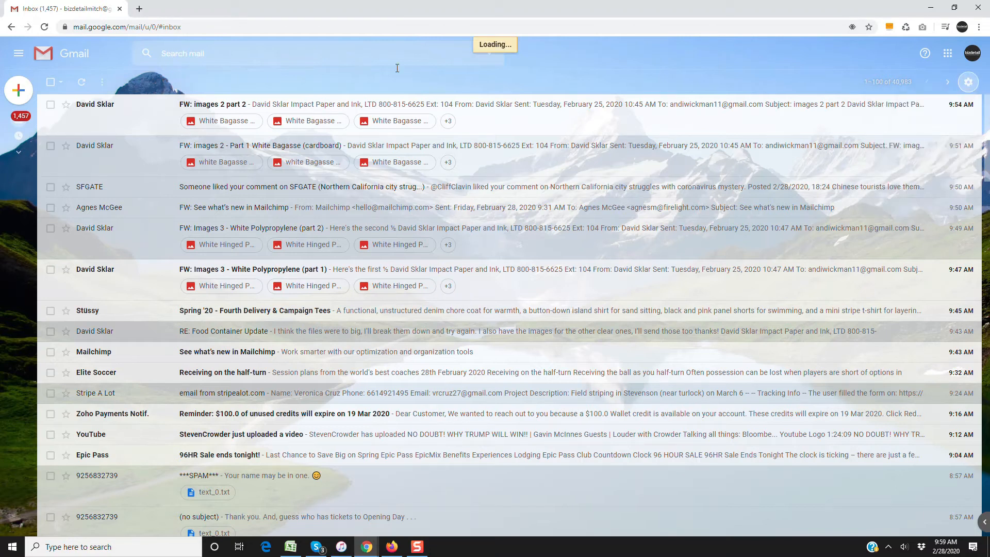
{"action": "left_click", "coordinate": [967, 82]}
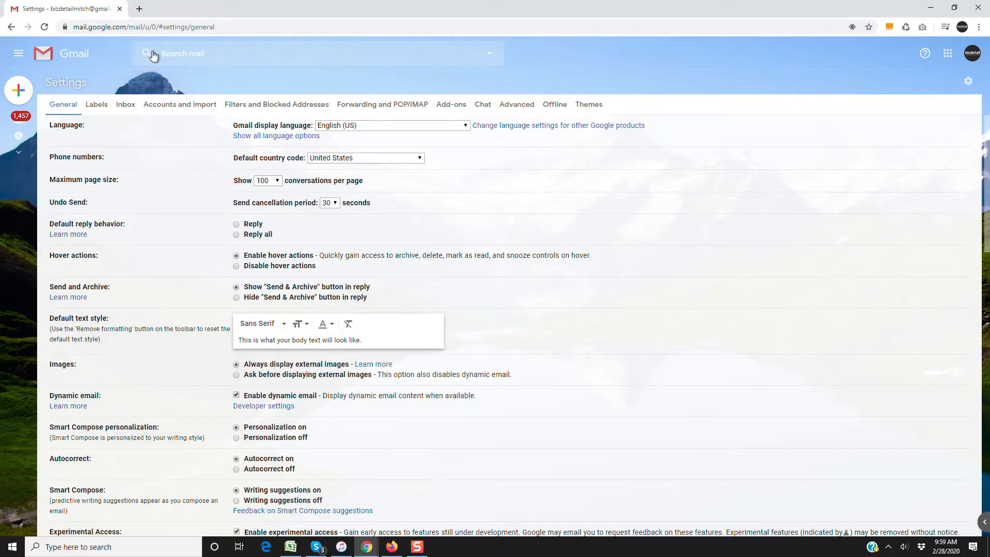
{"action": "left_click", "coordinate": [180, 104]}
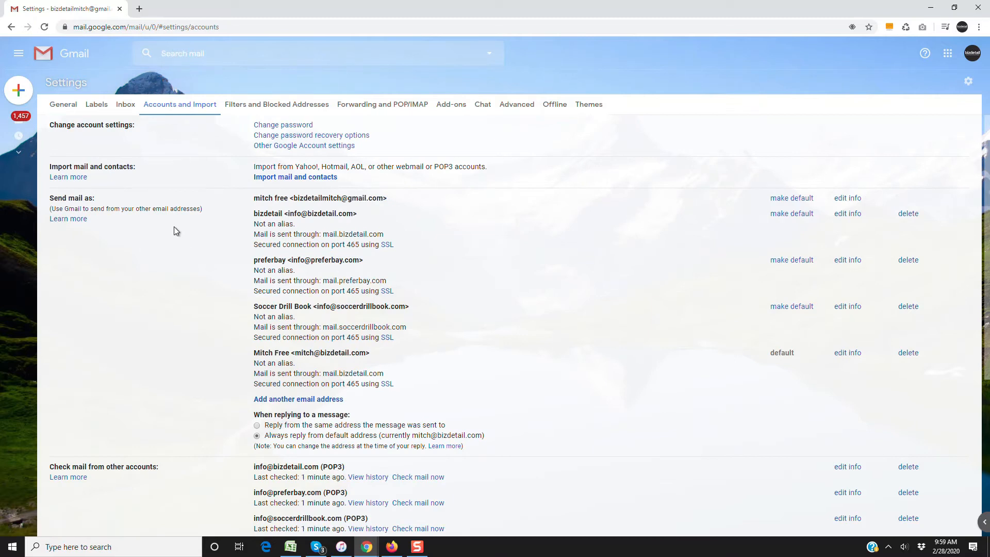
Step: Scroll down to the 'Check mail from other accounts' list of POP3 accounts
{"action": "scroll", "scroll_direction": "down", "scroll_amount": 3}
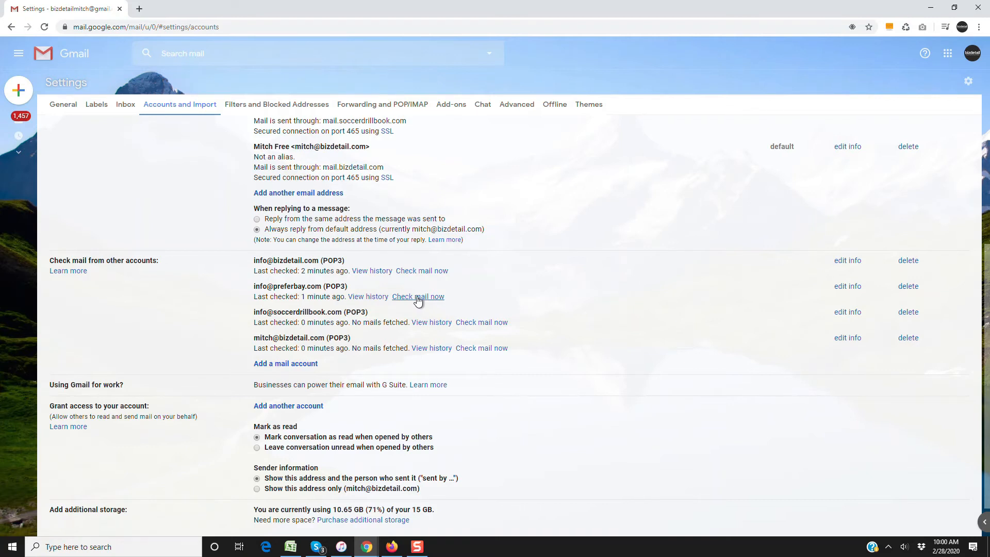
{"action": "mouse_move", "coordinate": [467, 311]}
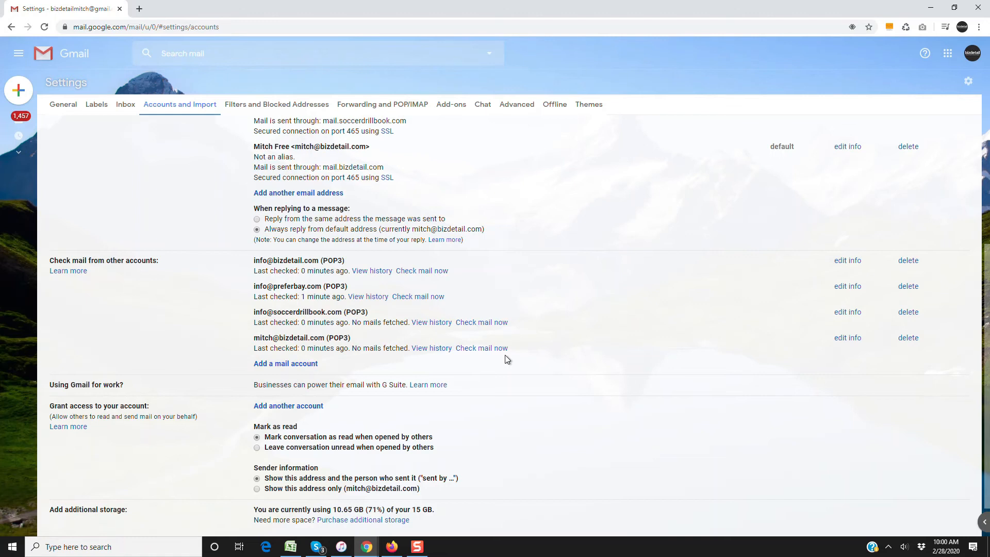
{"action": "mouse_move", "coordinate": [415, 204]}
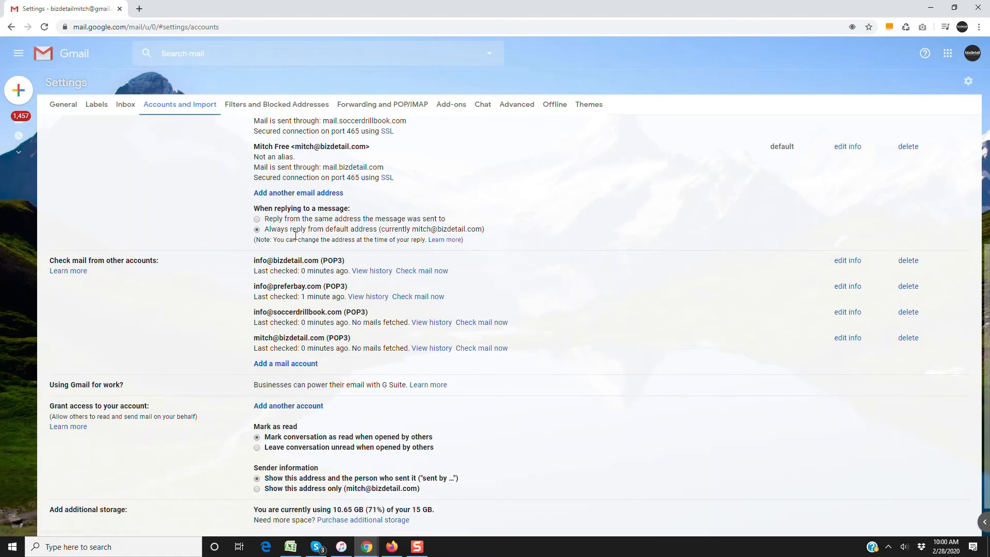
{"action": "mouse_move", "coordinate": [418, 296]}
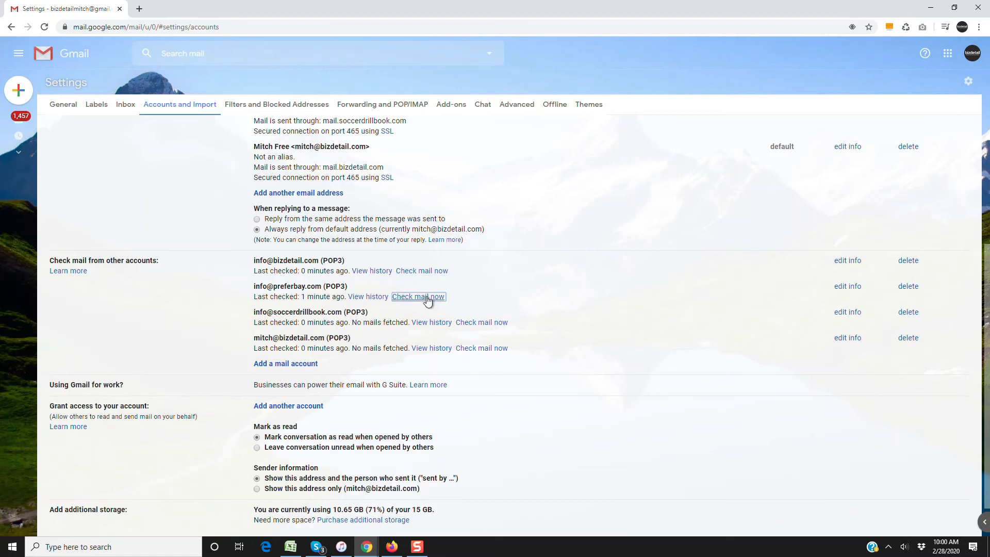
Step: Run 'Check mail now' for the second and the last POP3 accounts
{"action": "left_click", "coordinate": [418, 296]}
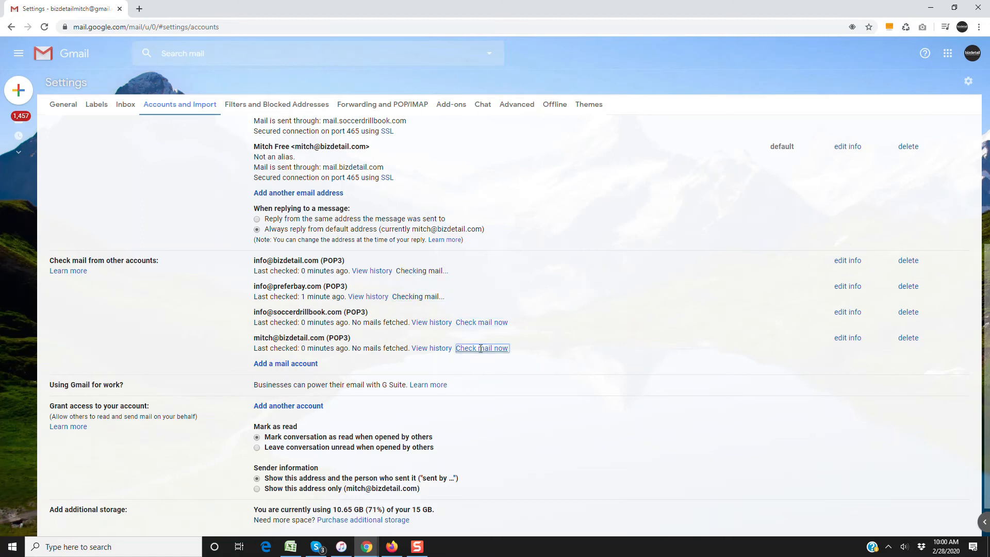
{"action": "left_click", "coordinate": [481, 348]}
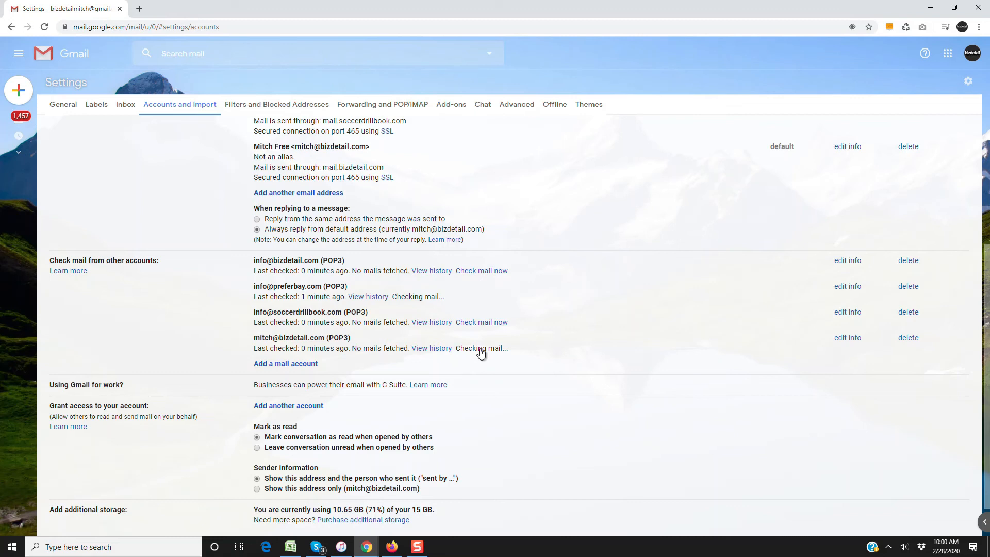